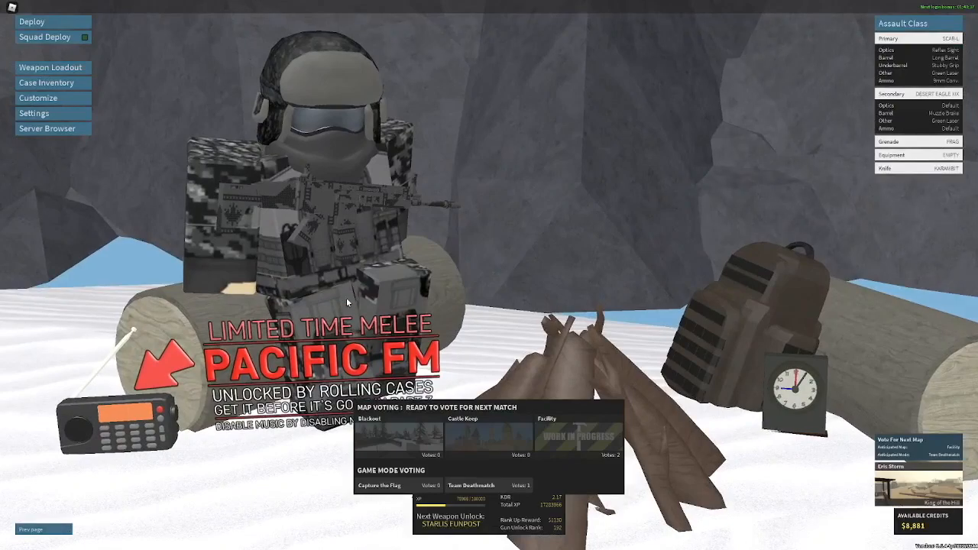
mouse_move(154, 157)
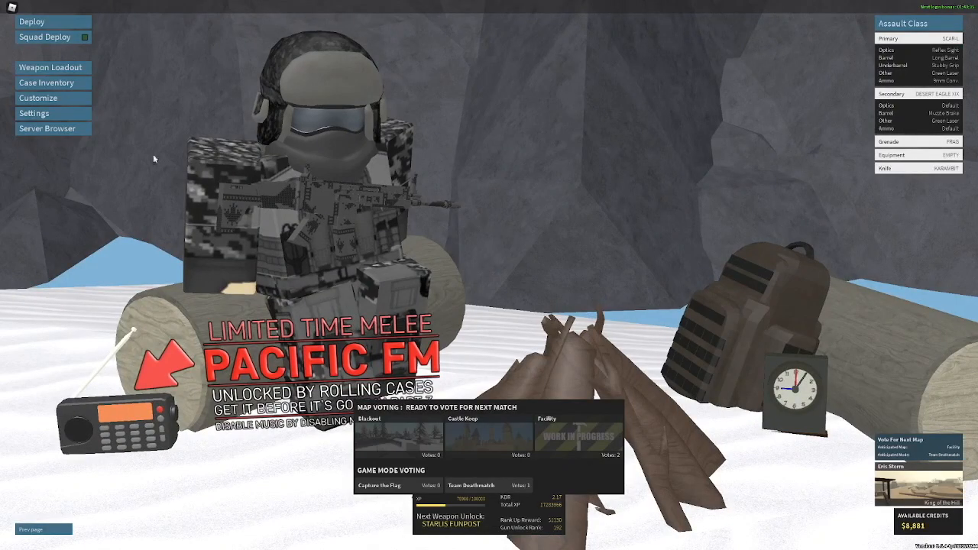
Equip the G18 from Secondary > Machine Pistols and bring up its attachments screen
click(50, 68)
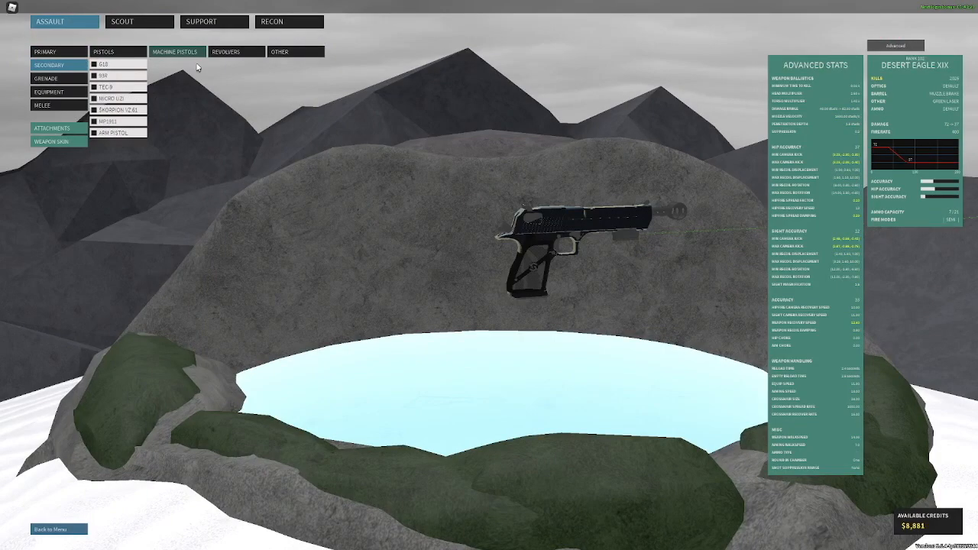
click(104, 65)
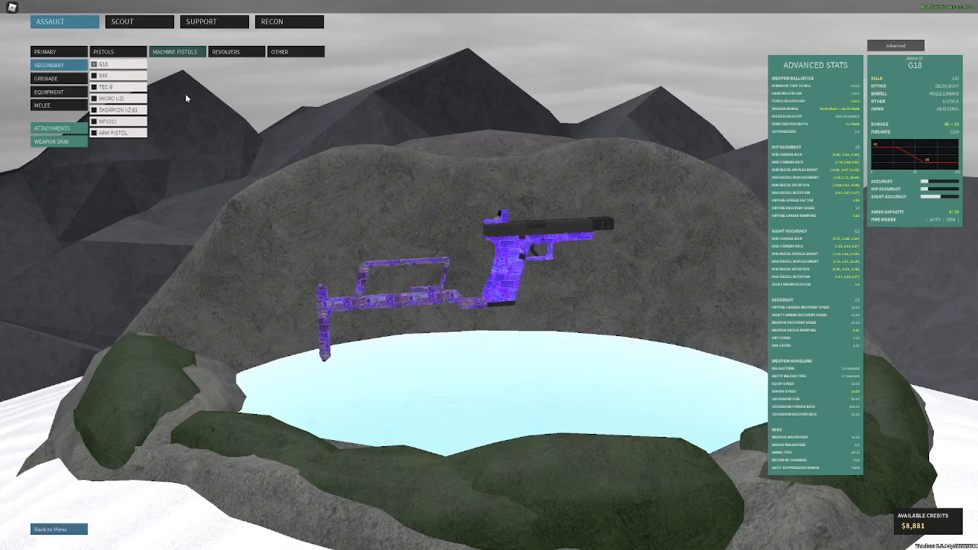
click(49, 128)
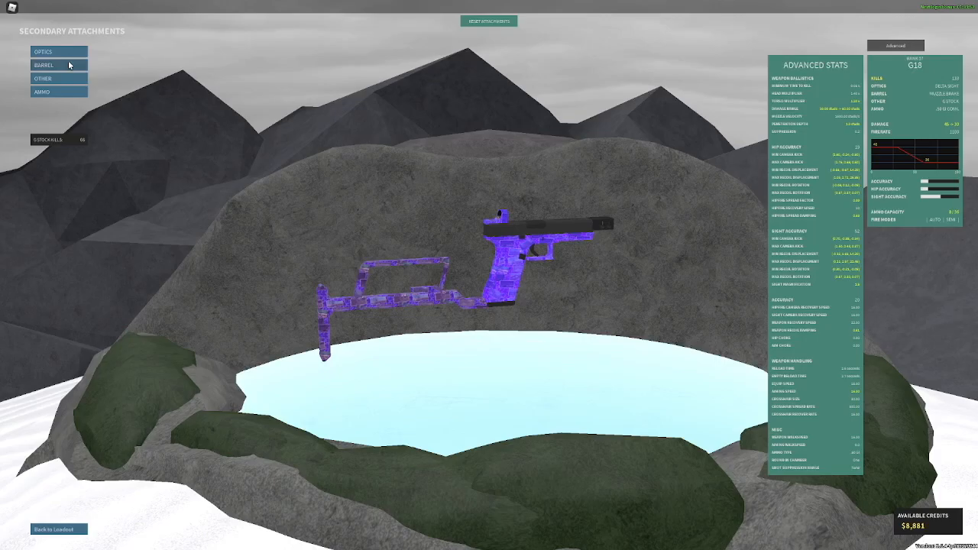
Mount the recommended sight optic on the G18 (247-credit unlock)
click(43, 52)
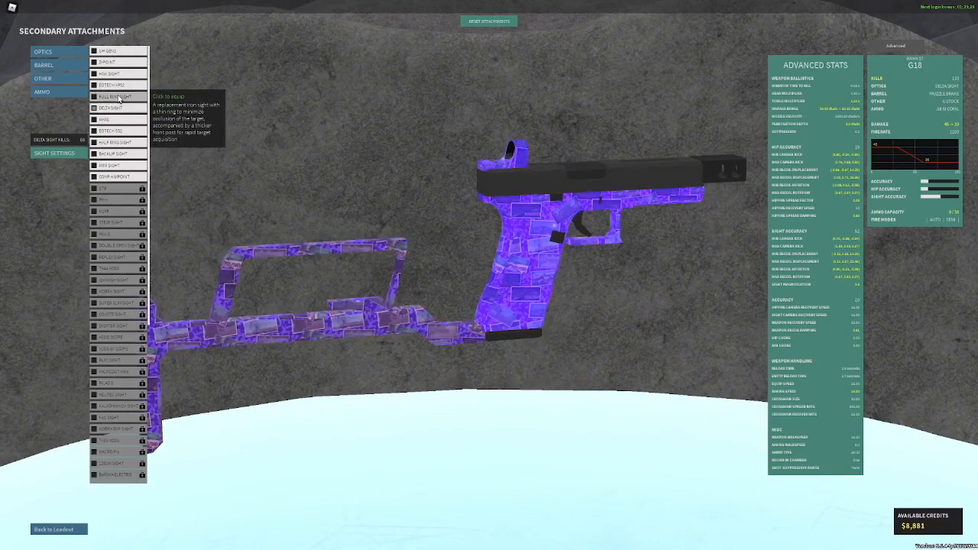
click(112, 85)
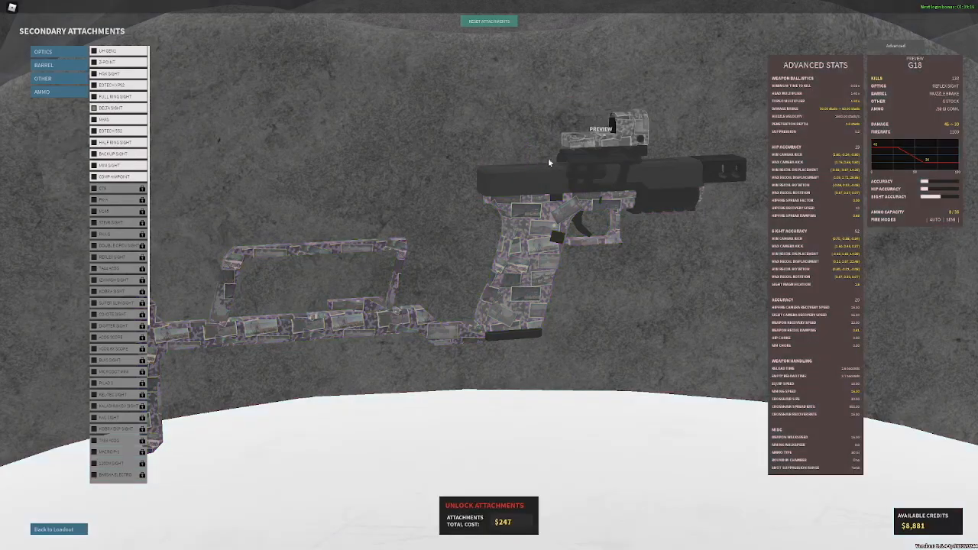
Fit the recommended barrel, stock and ammo type on the G18, spending credits down to 8,183
click(43, 65)
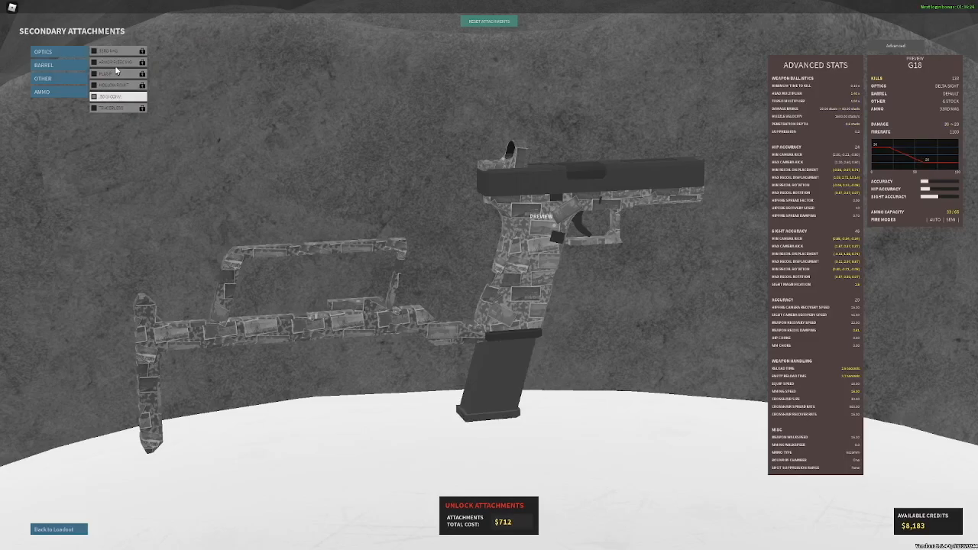
click(111, 96)
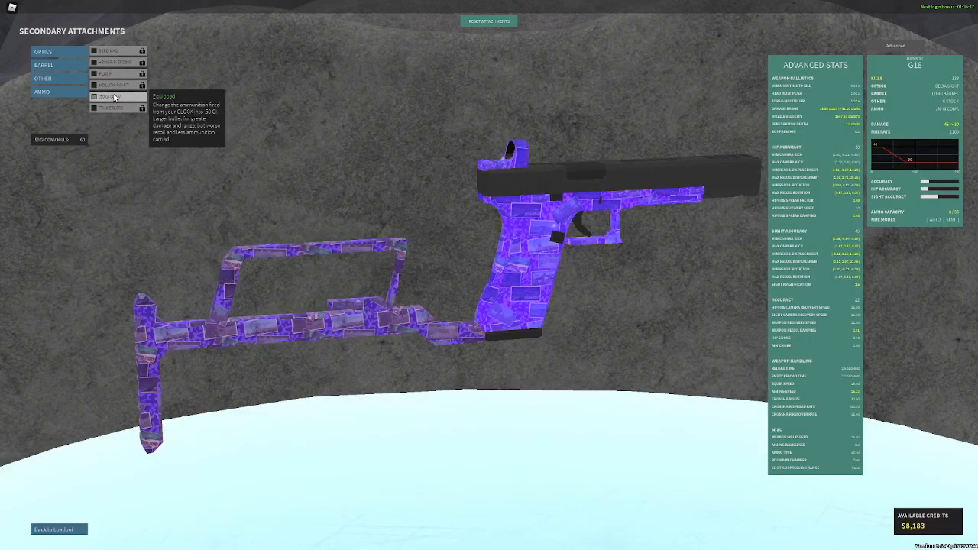